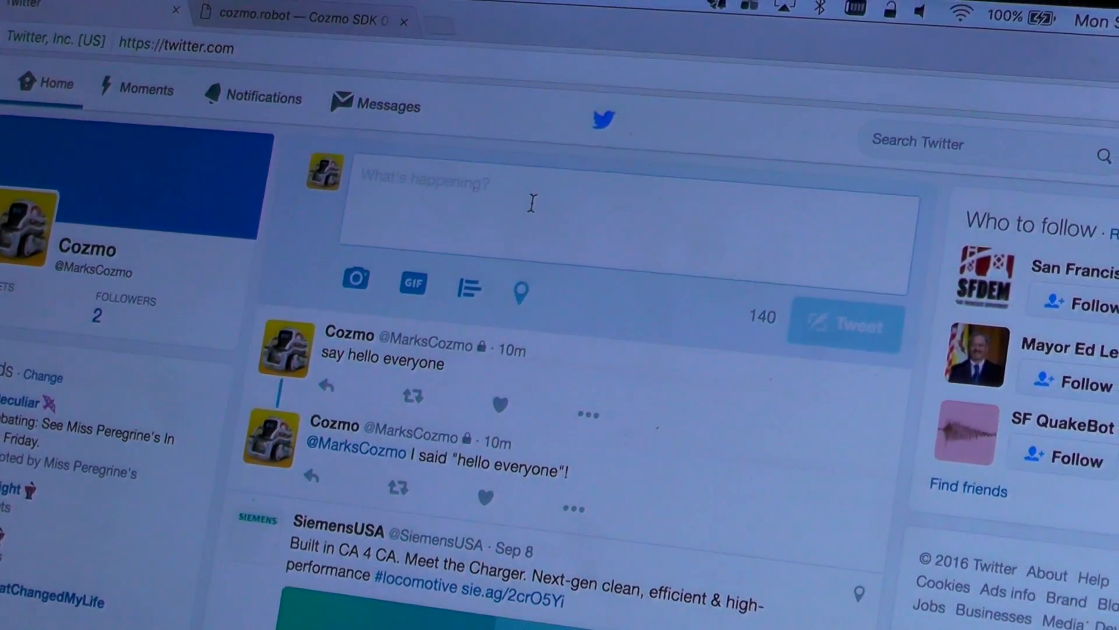
# Post a tweet reading 'say hi' from the Cozmo account so it tops the home timeline
pyautogui.write('say')
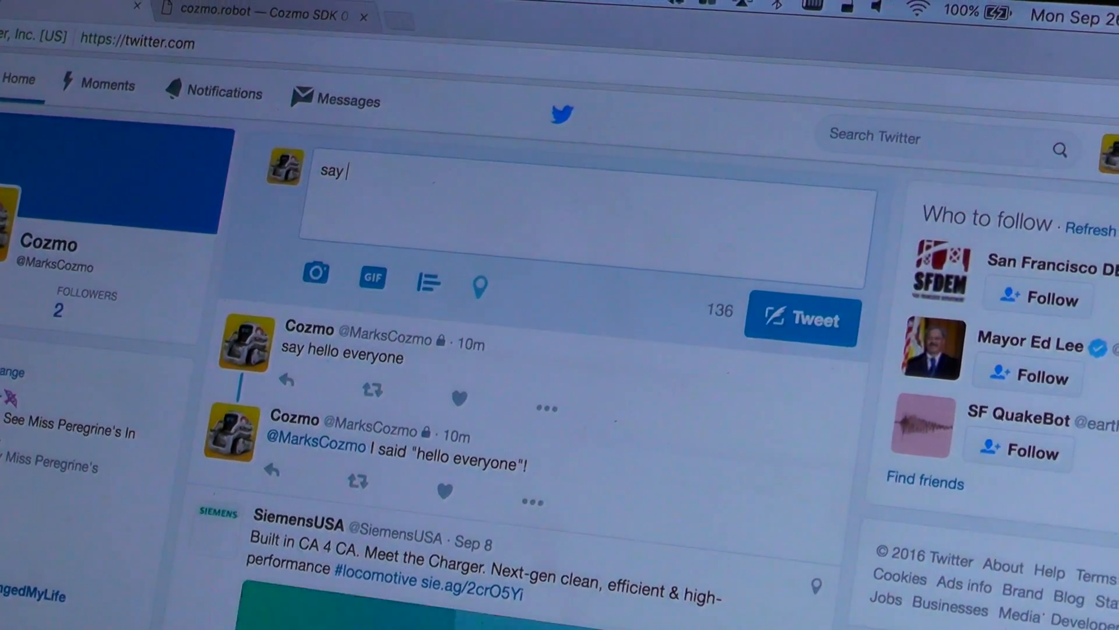
pyautogui.write('hi')
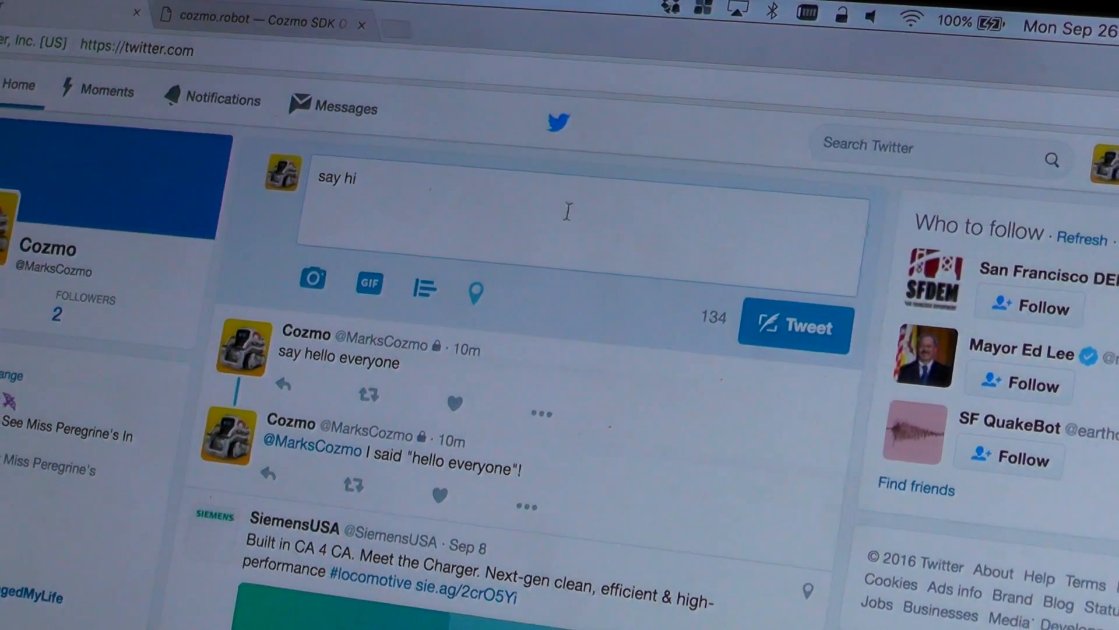
pyautogui.click(794, 327)
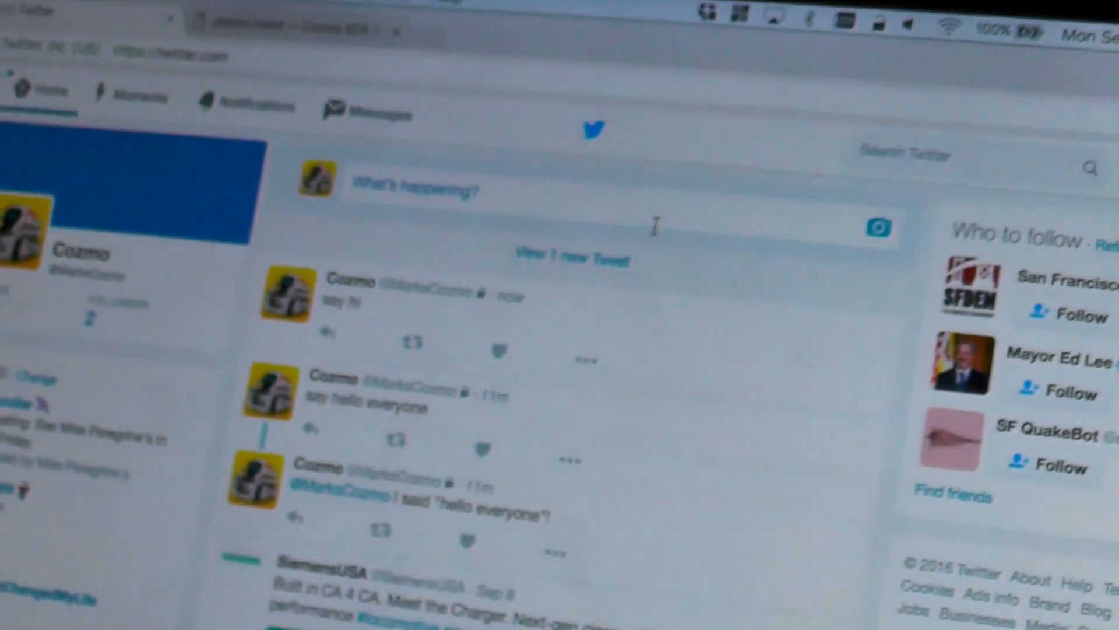